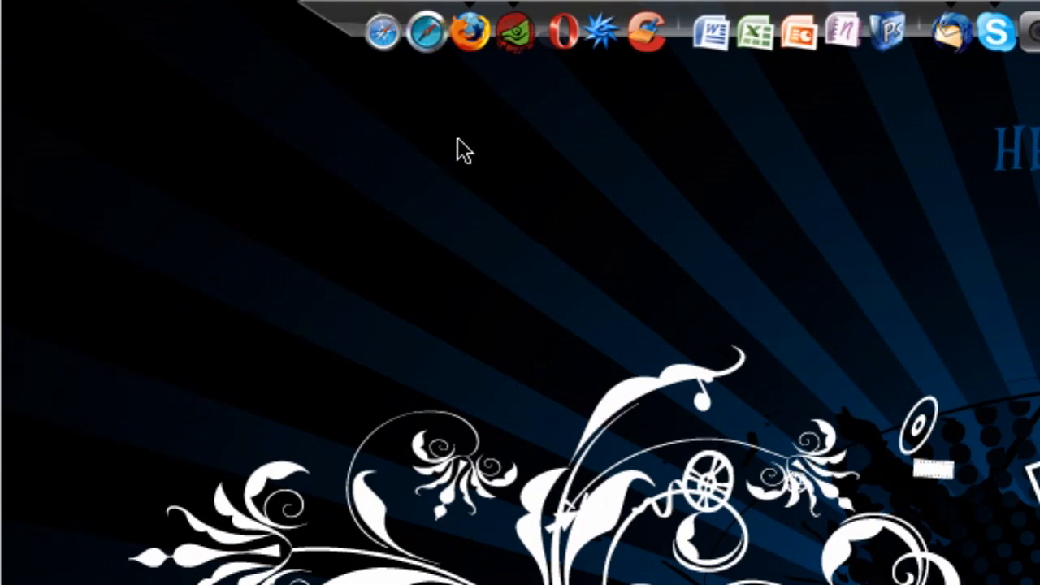
mouse_move(382, 45)
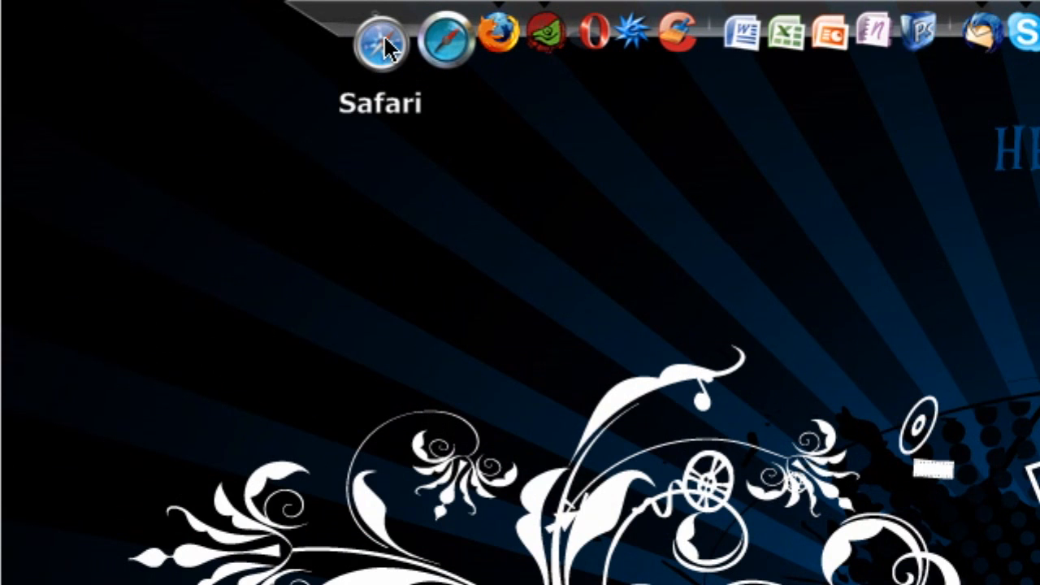
mouse_move(439, 57)
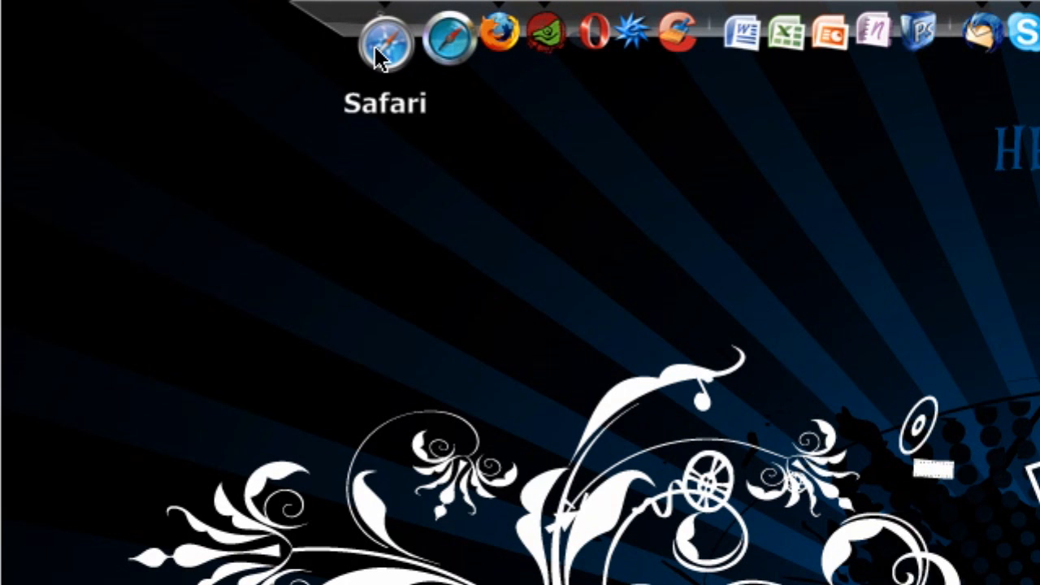
Launch Safari from the dock and let the Google homepage load
click(387, 37)
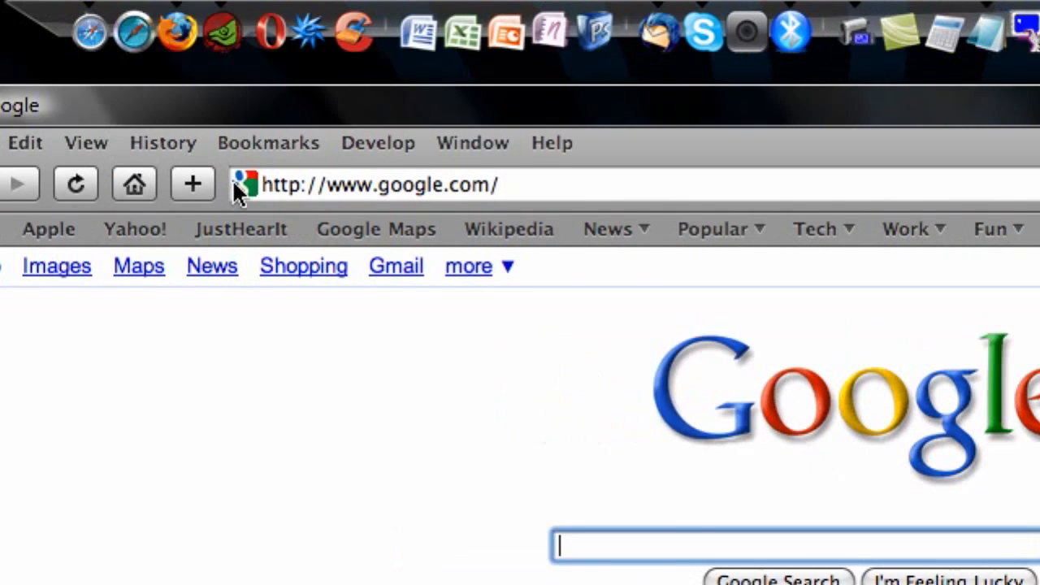
click(163, 143)
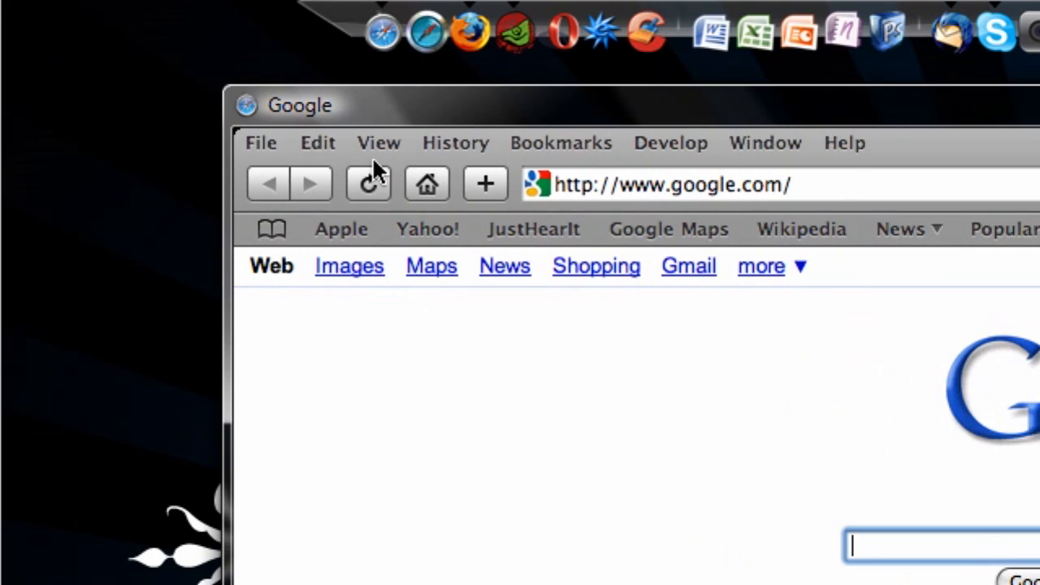
click(317, 142)
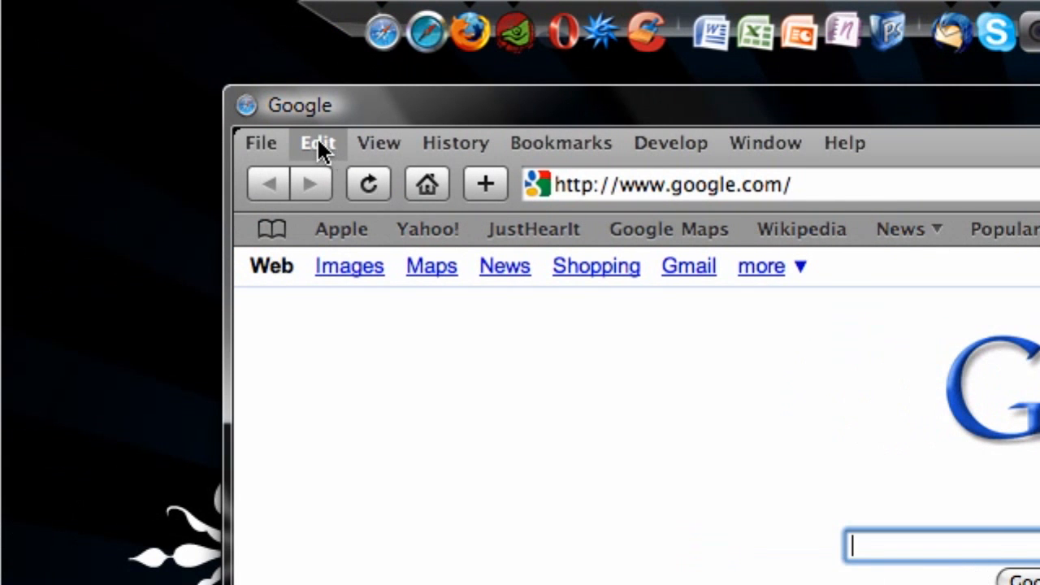
click(318, 143)
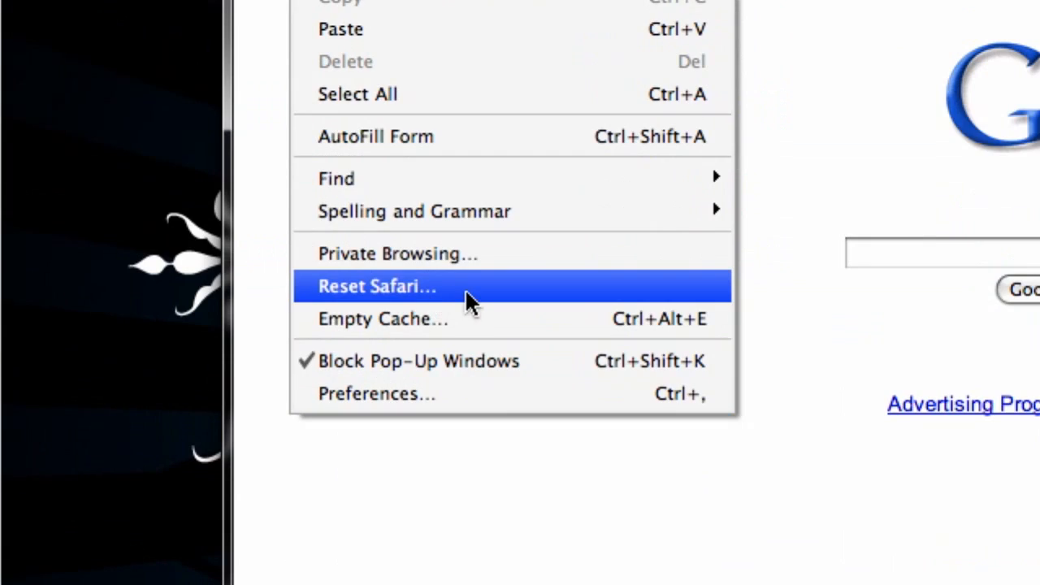
click(378, 286)
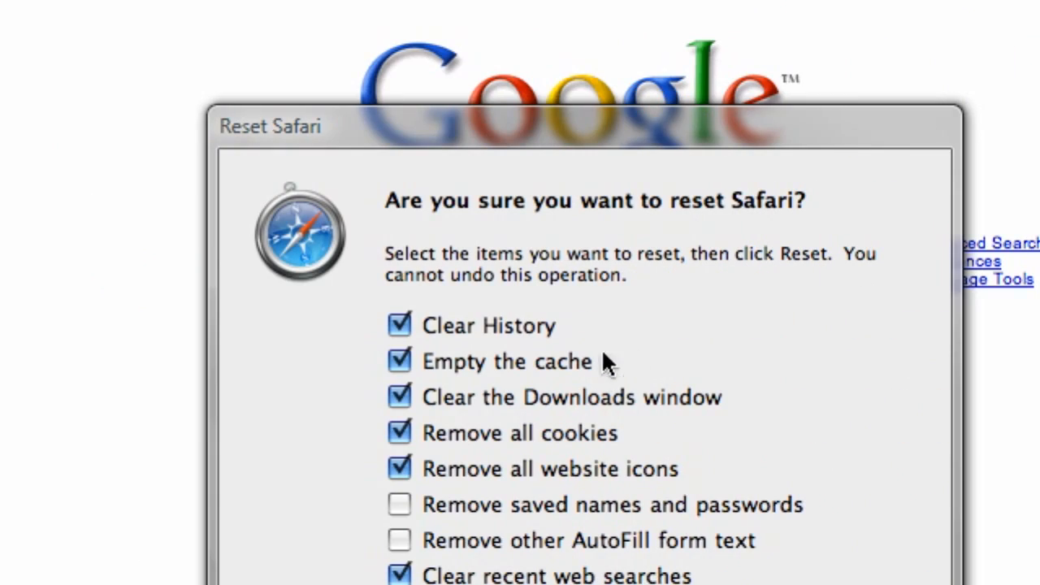
mouse_move(480, 269)
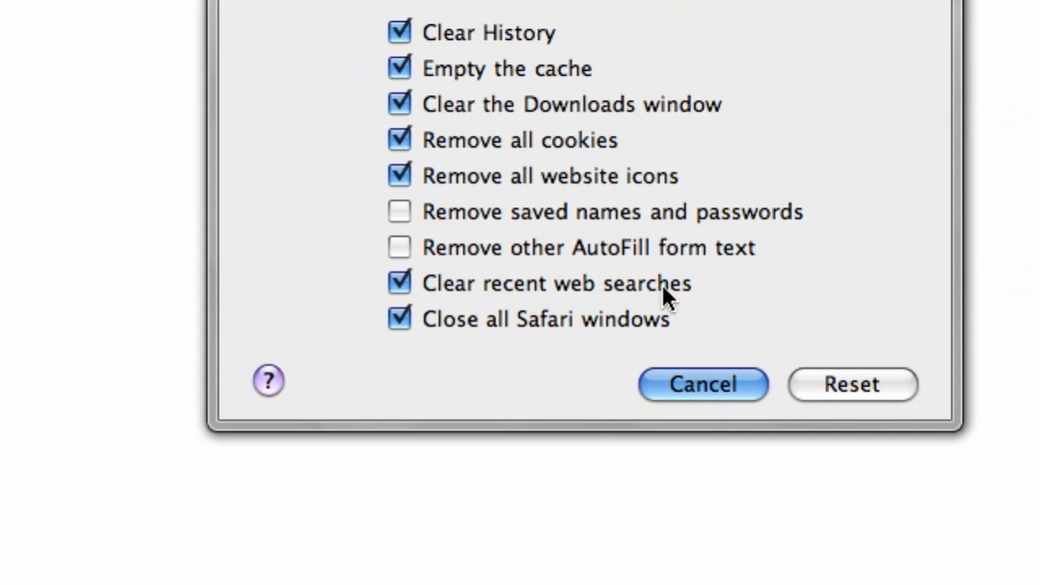
mouse_move(585, 256)
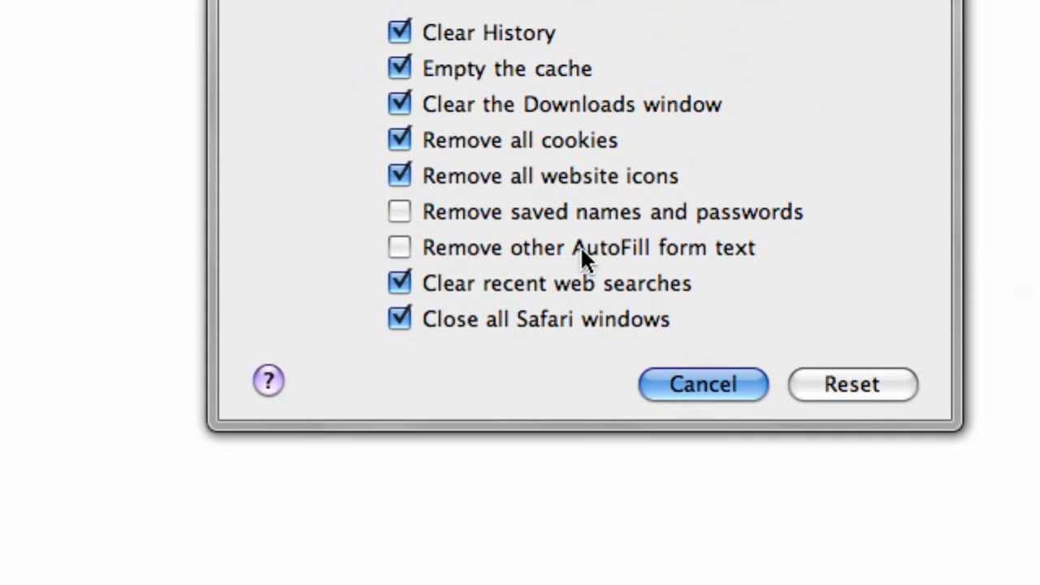
mouse_move(569, 260)
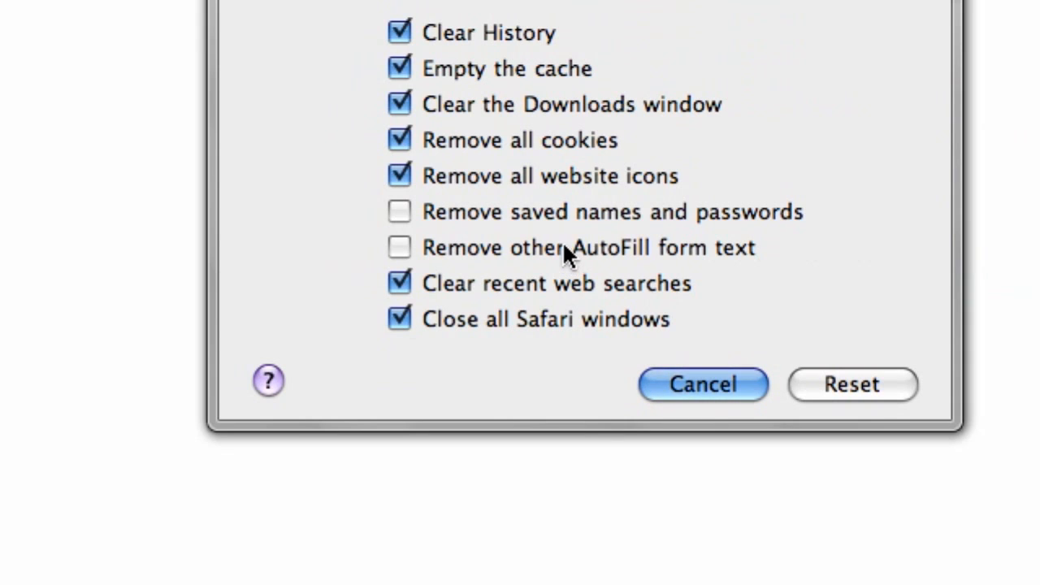
mouse_move(666, 221)
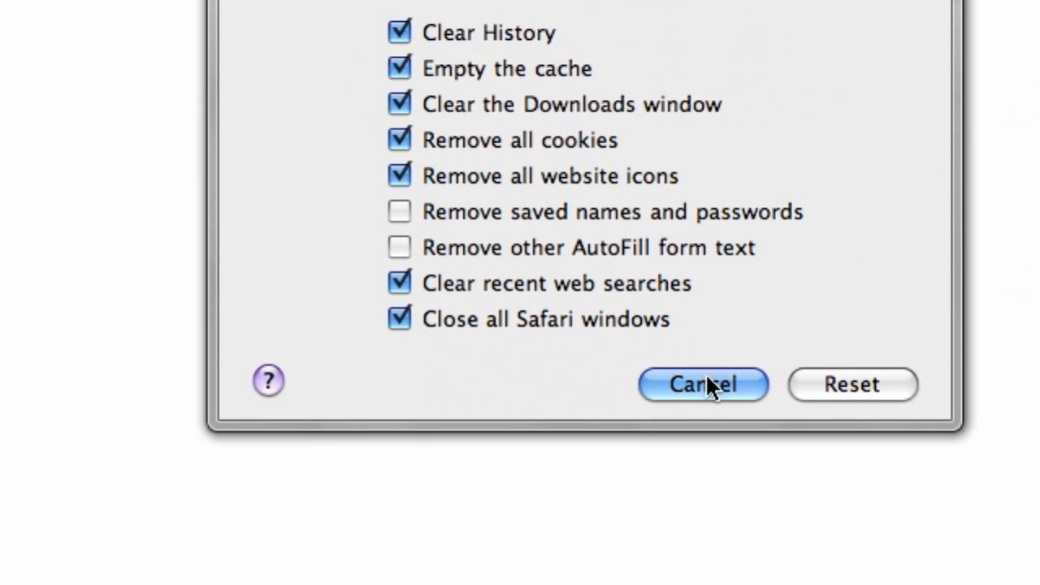
click(704, 384)
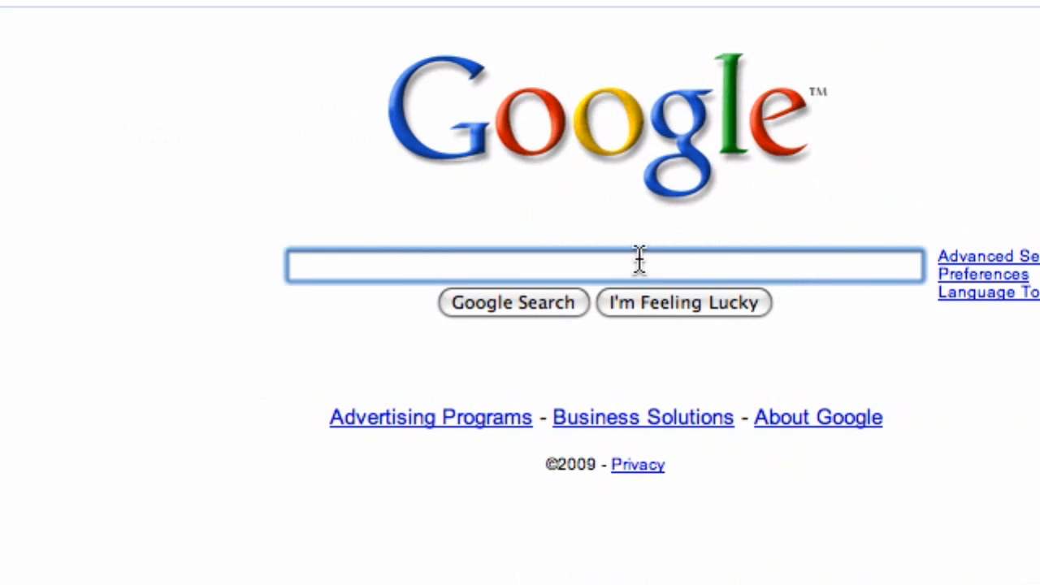
Turn on Private Browsing in the Edit menu, then reopen the menu to confirm it's checked
click(343, 156)
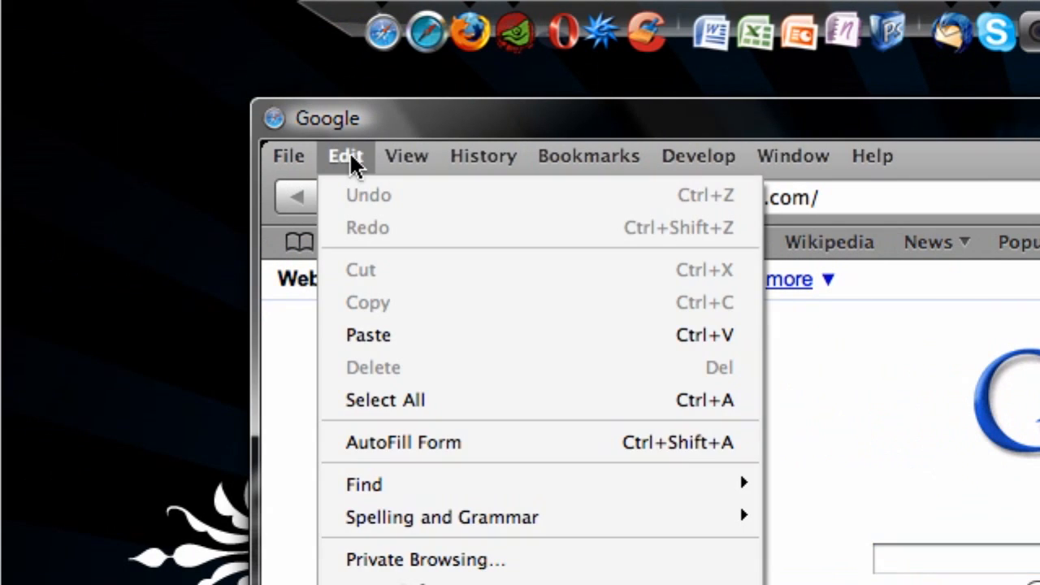
mouse_move(423, 413)
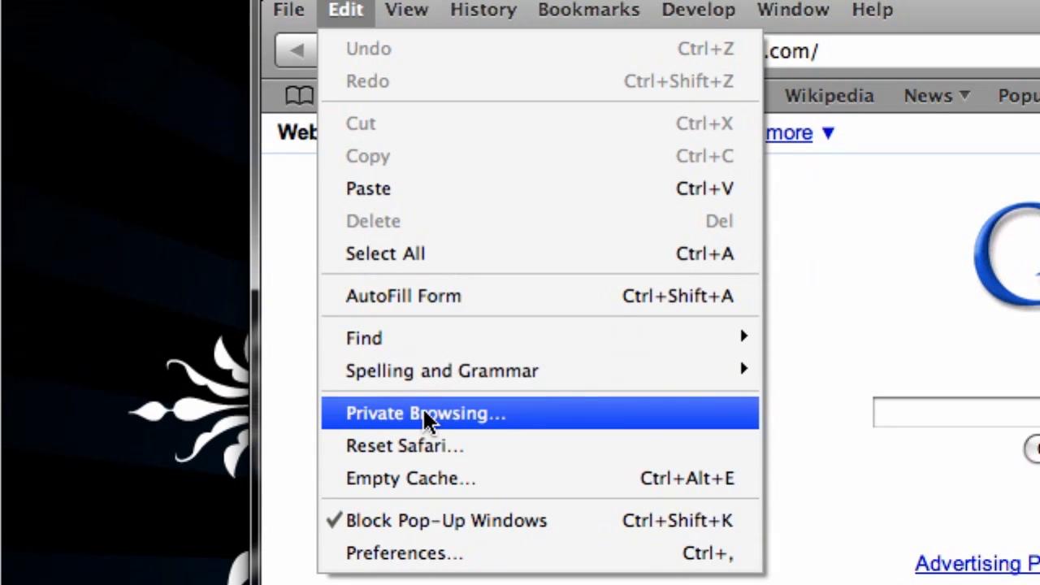
click(425, 412)
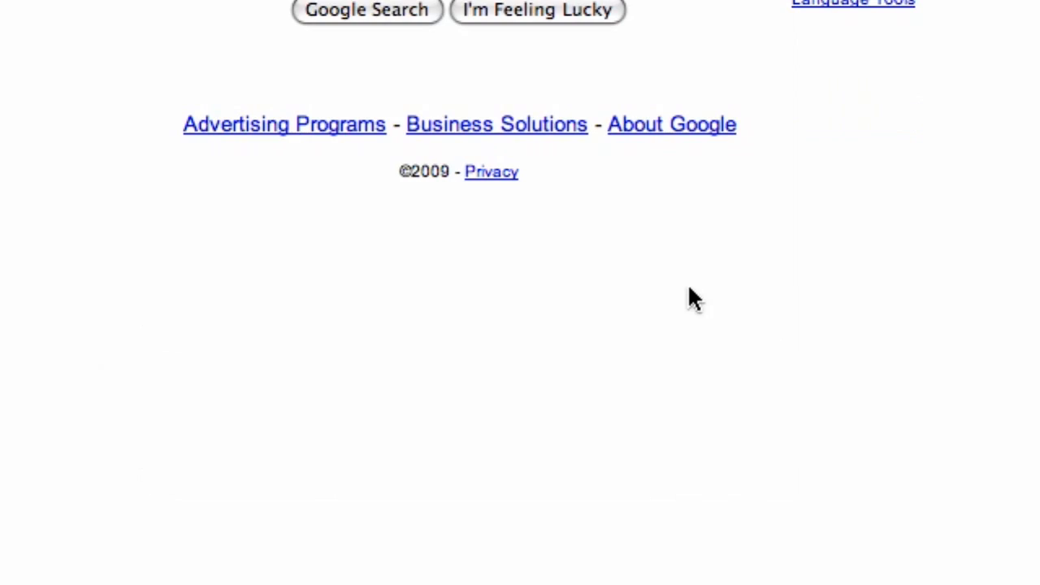
click(344, 156)
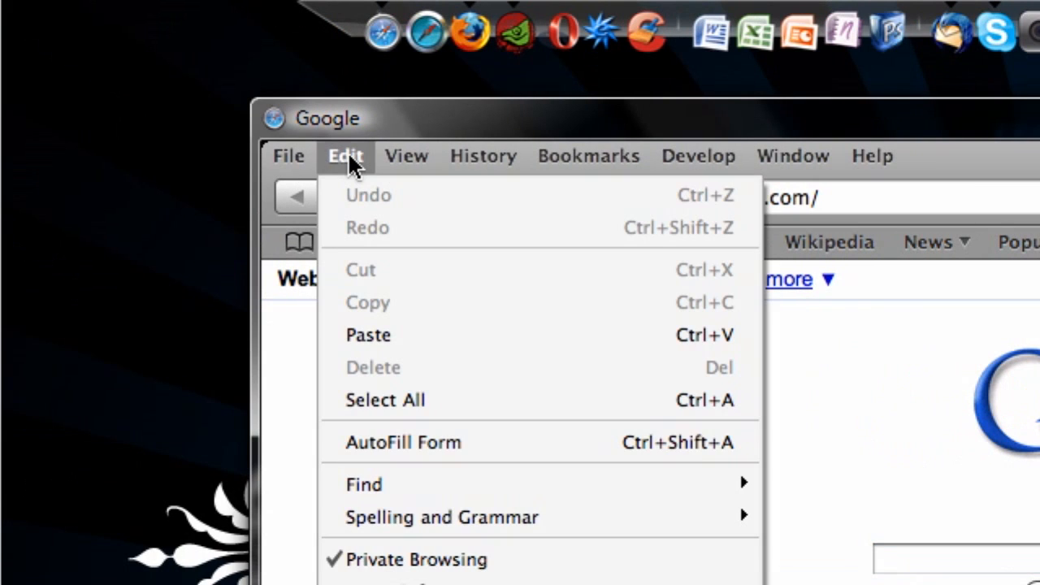
mouse_move(425, 349)
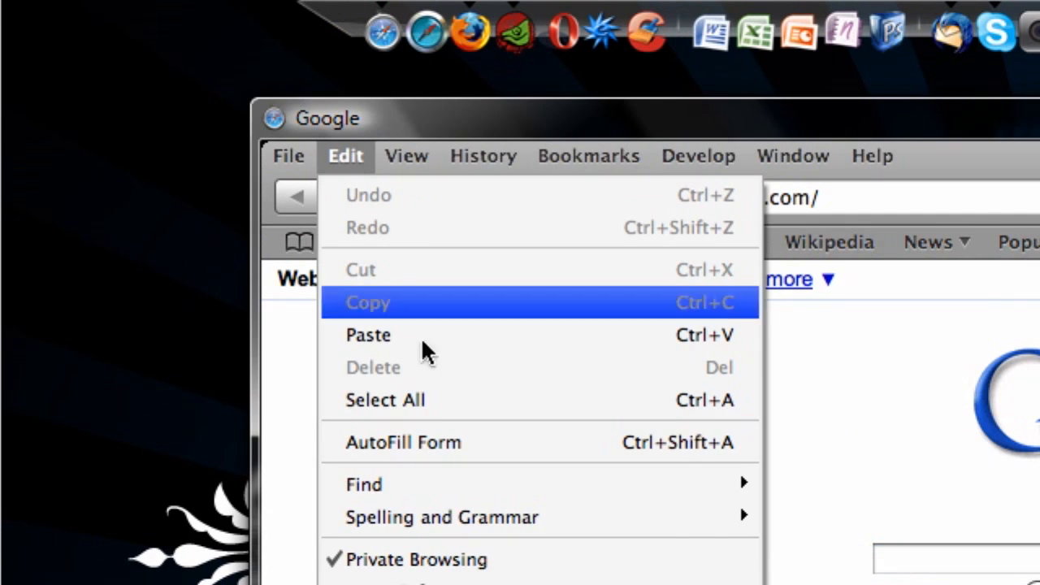
mouse_move(357, 228)
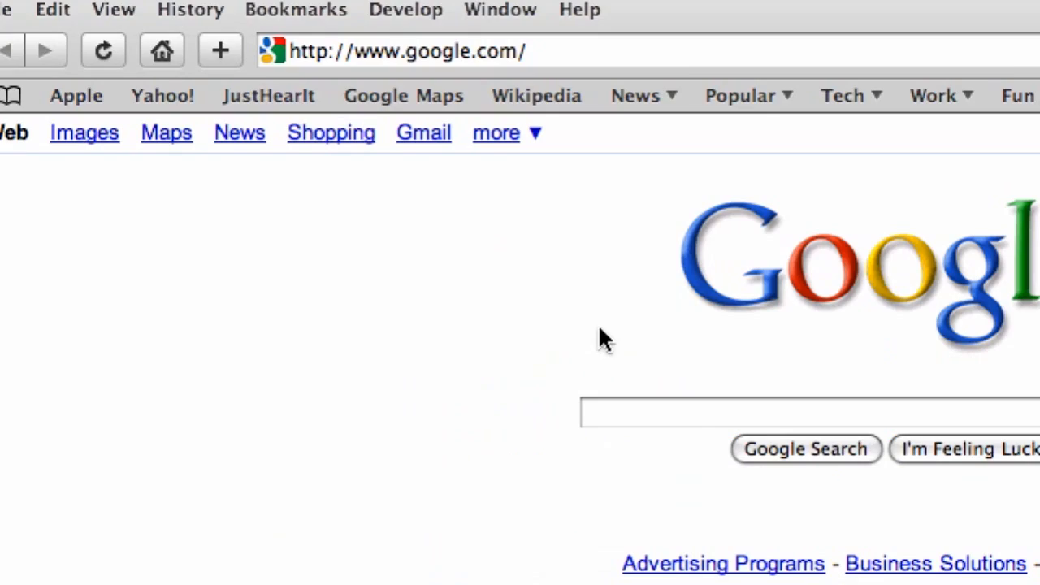
Run CCleaner's cleaner on the checked items, removing 3.08MB of files
scroll(down, 3)
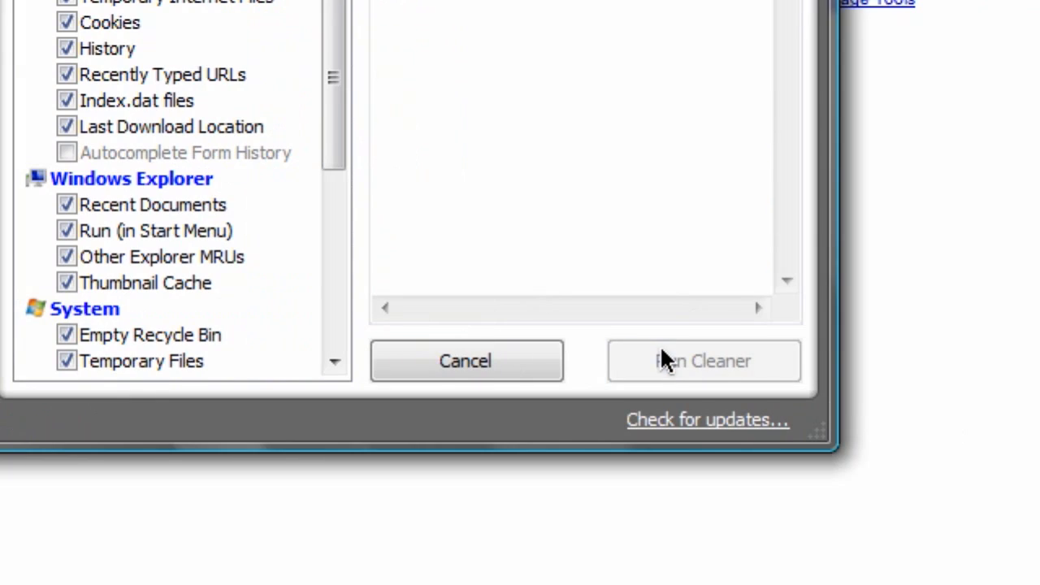
click(704, 361)
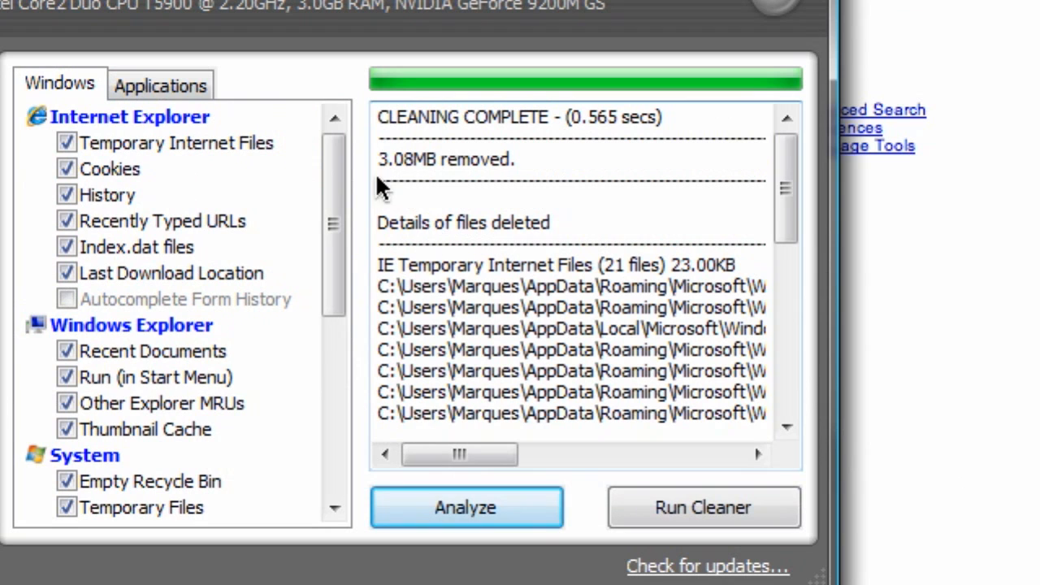
mouse_move(642, 294)
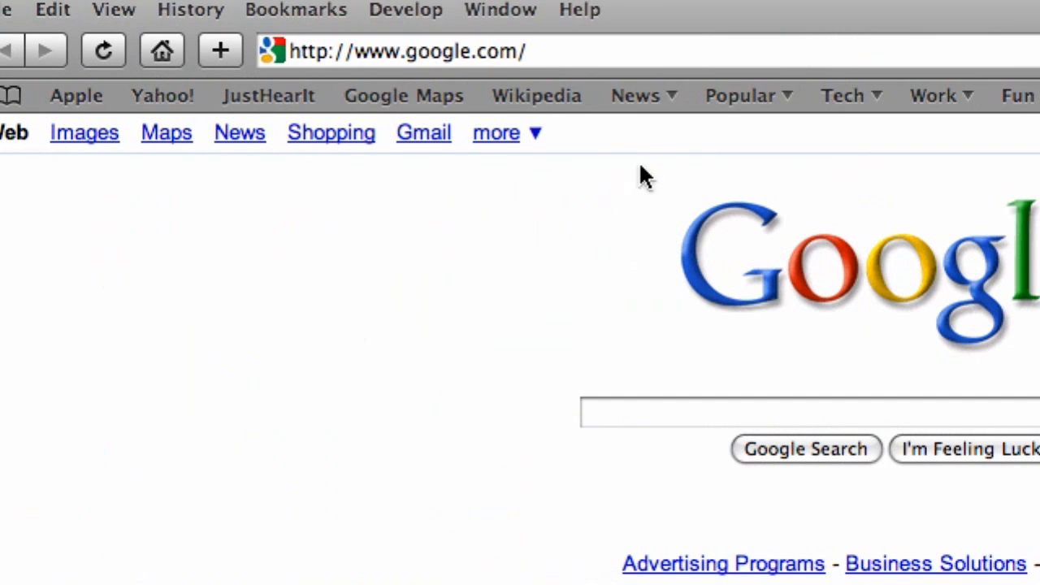
click(642, 241)
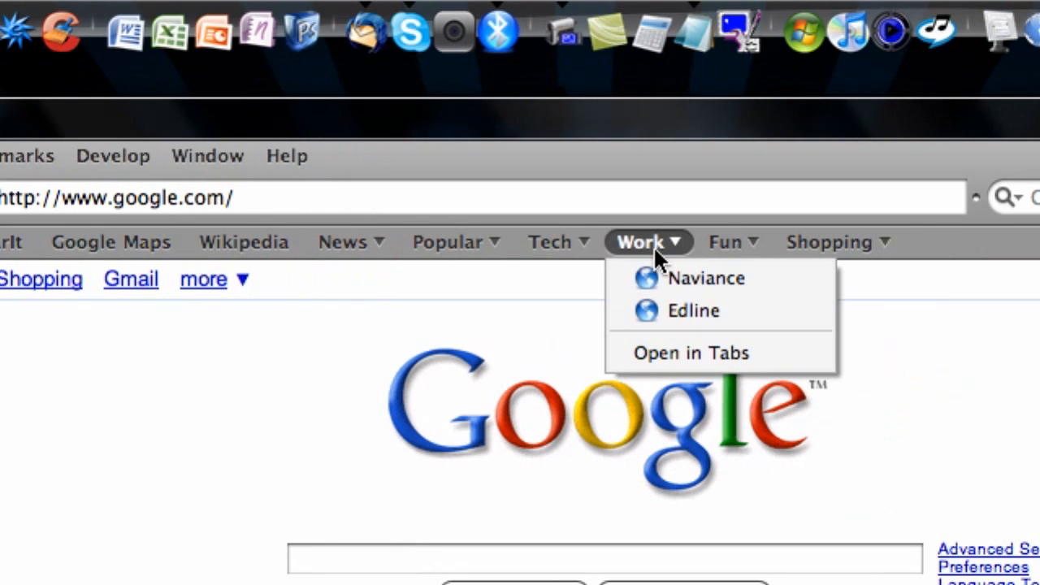
click(733, 241)
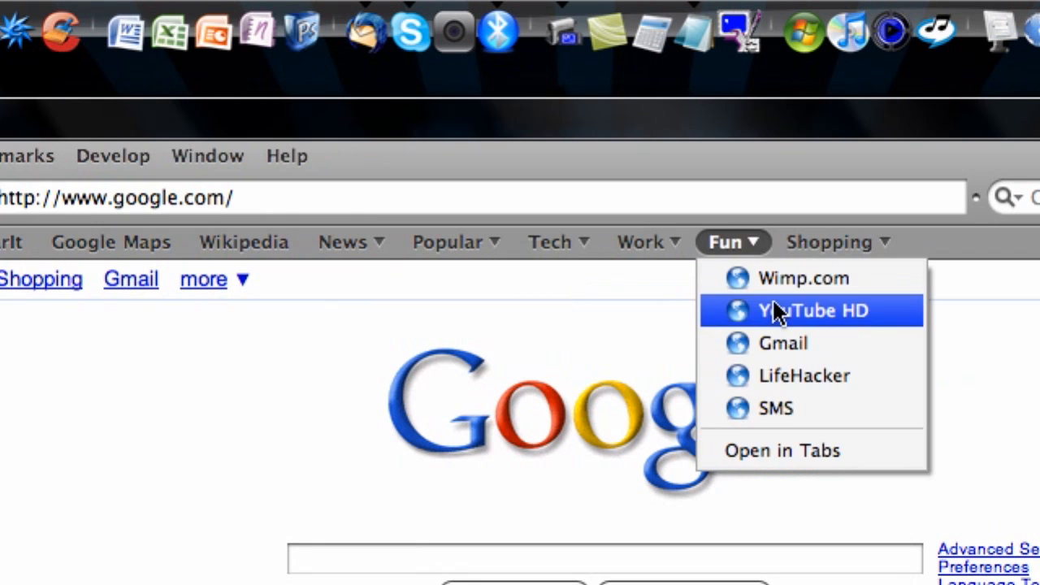
click(807, 312)
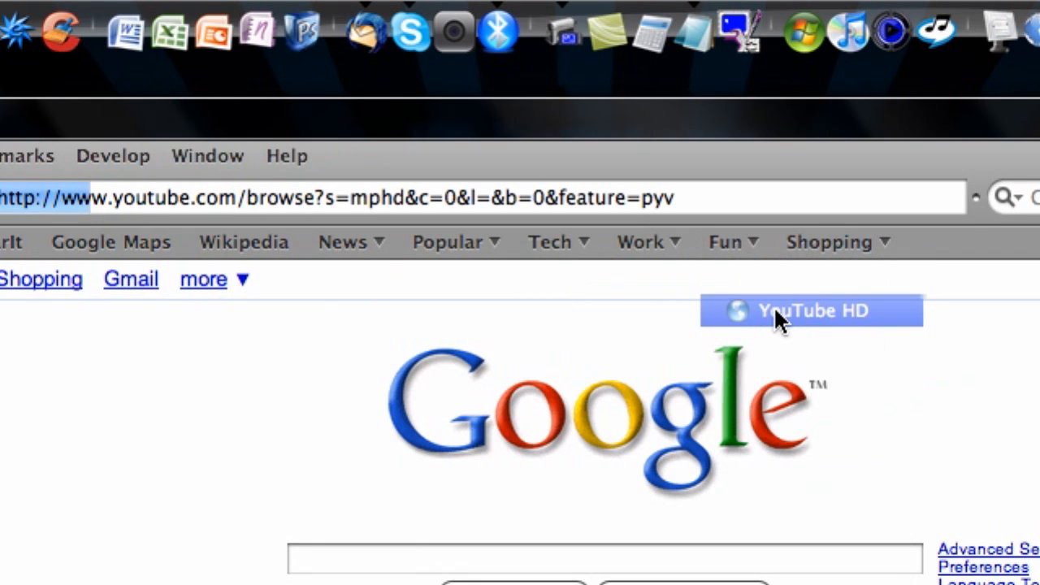
click(811, 311)
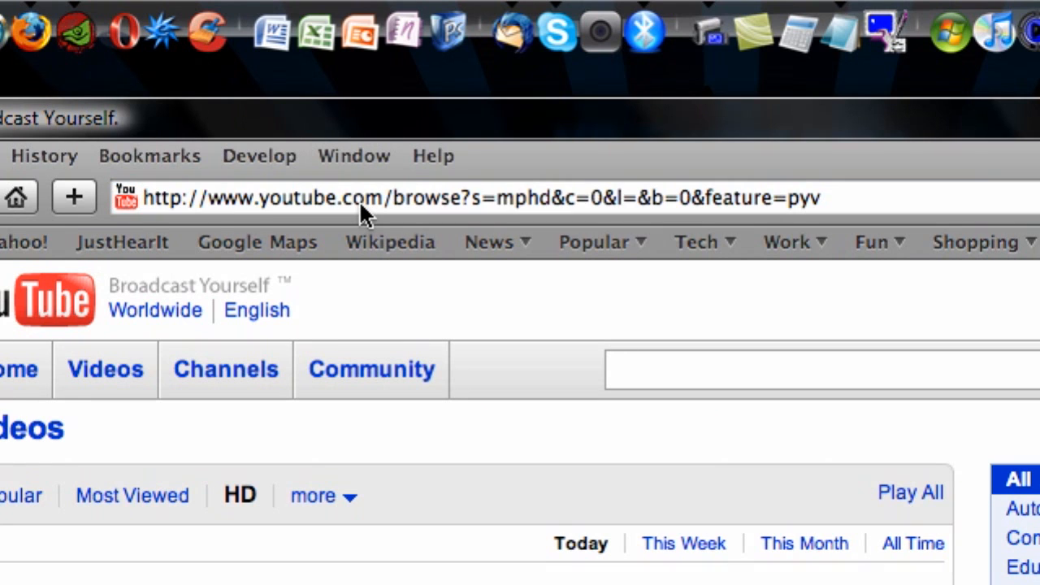
text(www.myspace.com/)
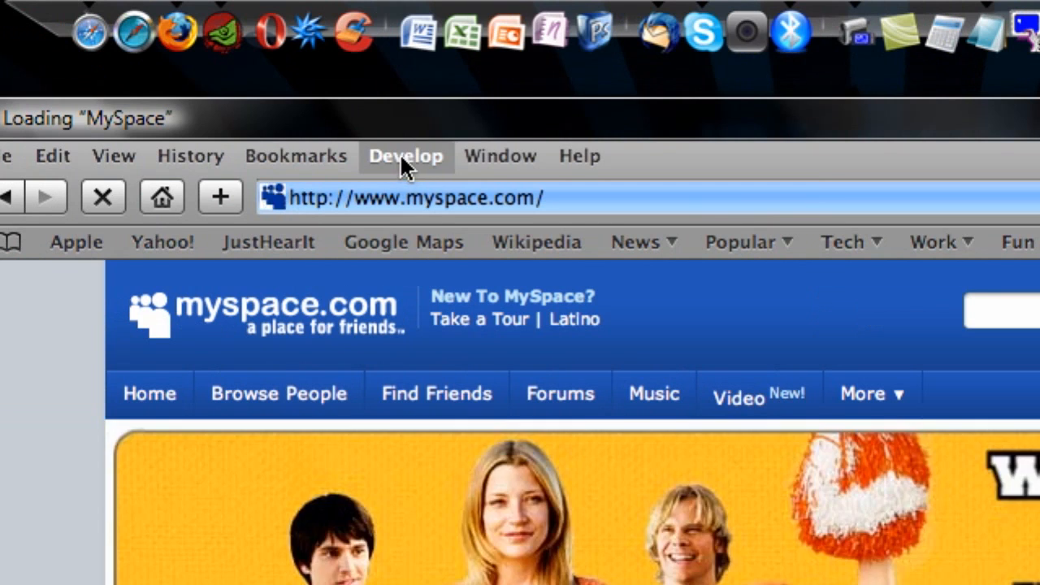
Disable images from the Develop menu and open another MySpace page
click(405, 156)
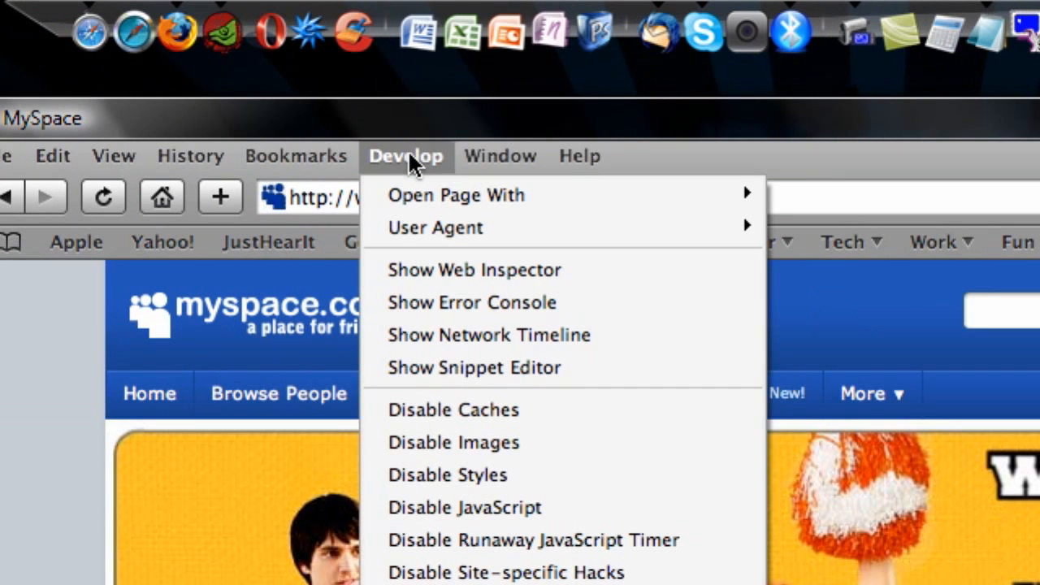
mouse_move(444, 421)
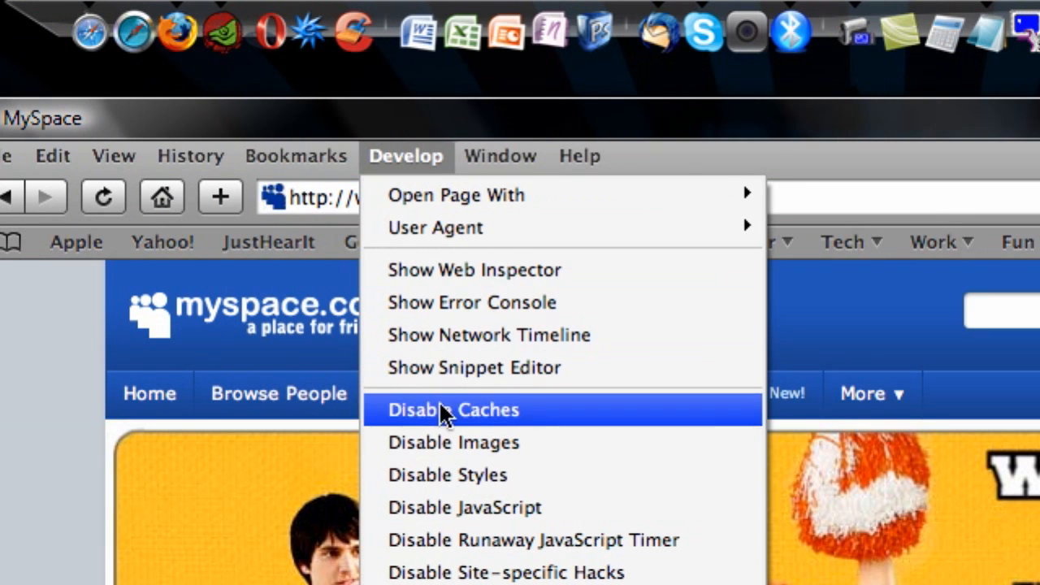
click(453, 410)
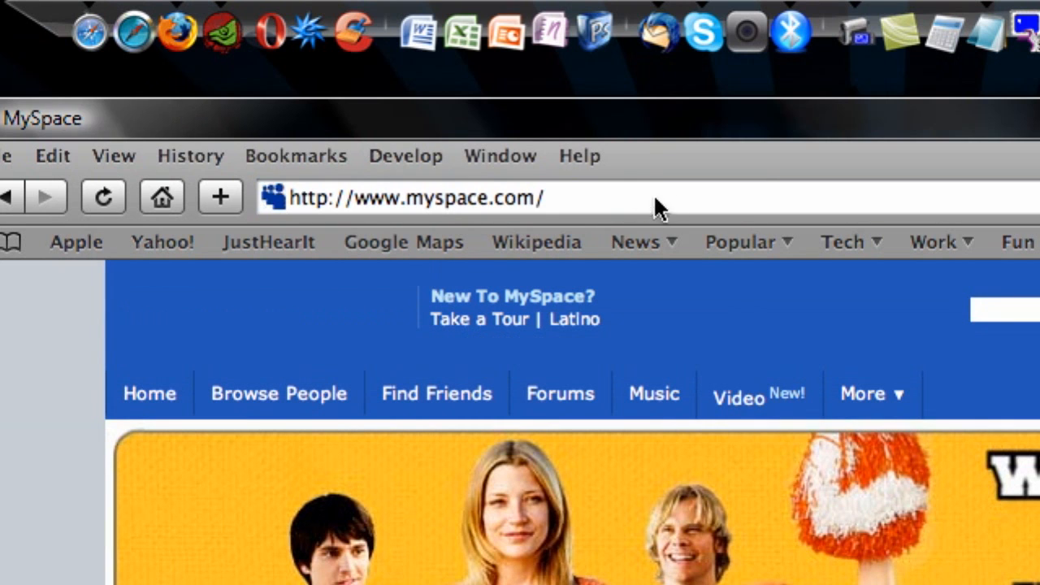
scroll(down, 3)
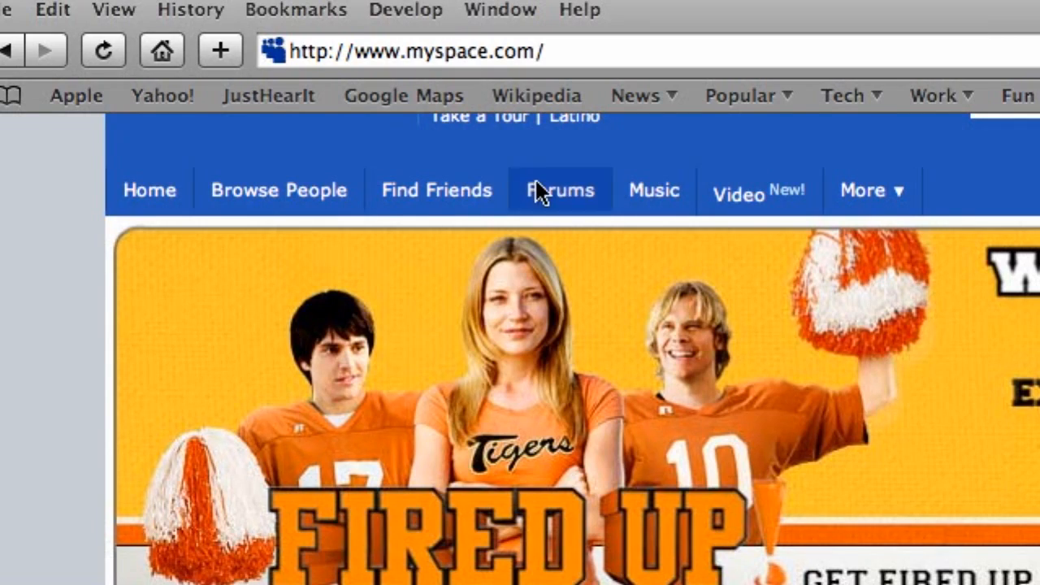
click(406, 10)
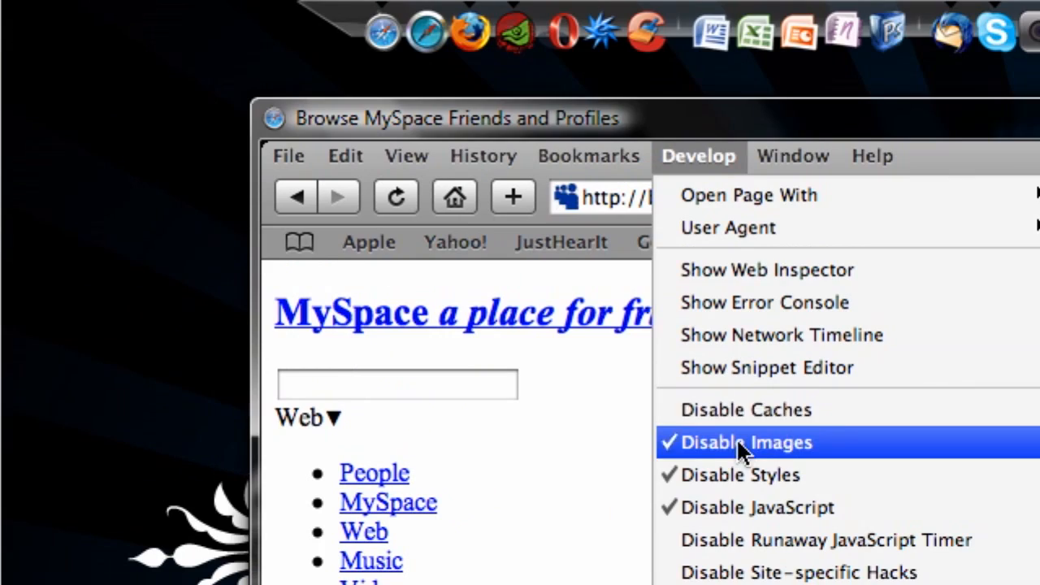
Turn page images back on and close the Safari window
click(747, 443)
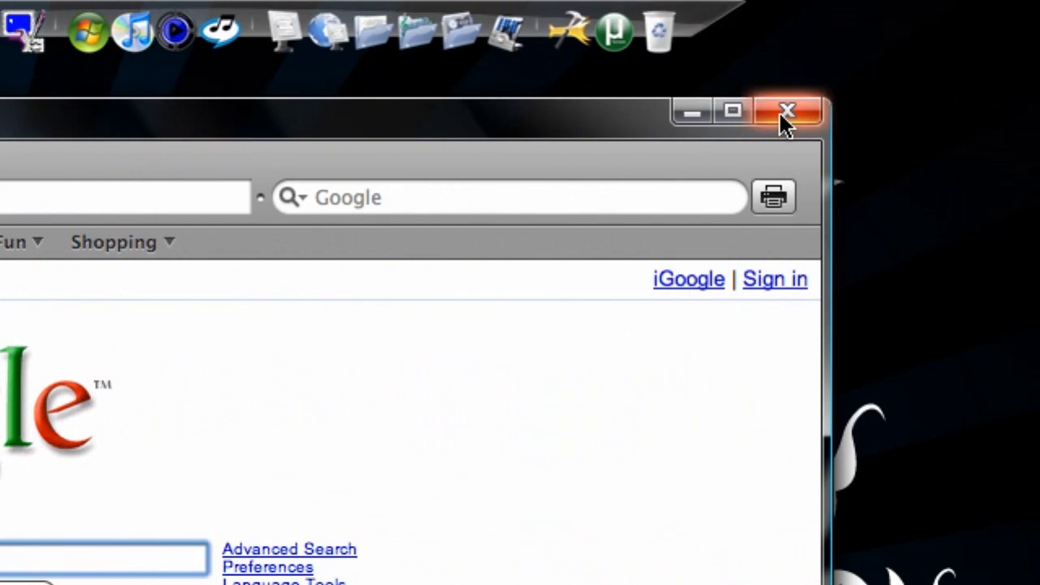
click(783, 110)
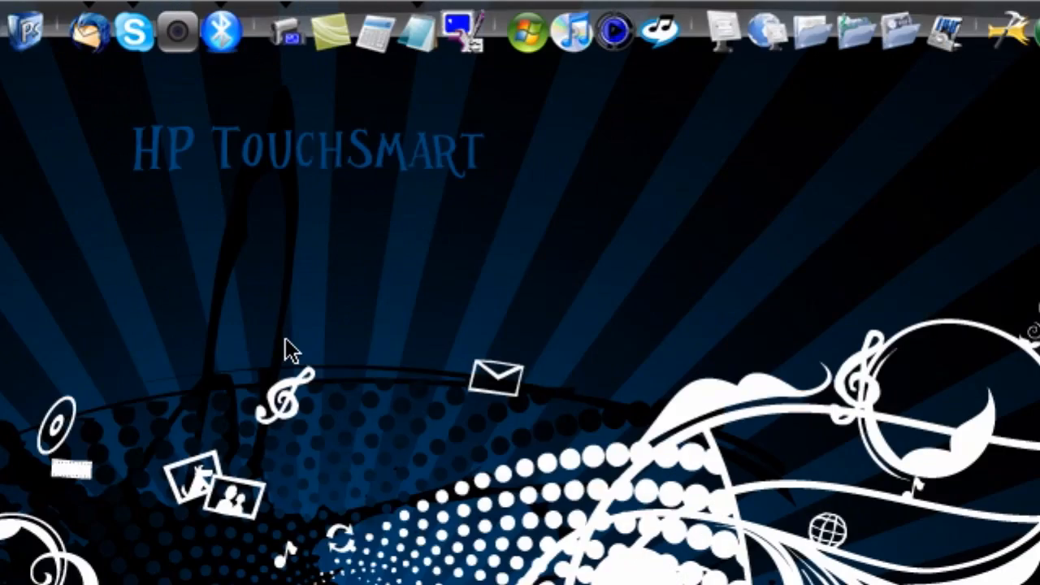